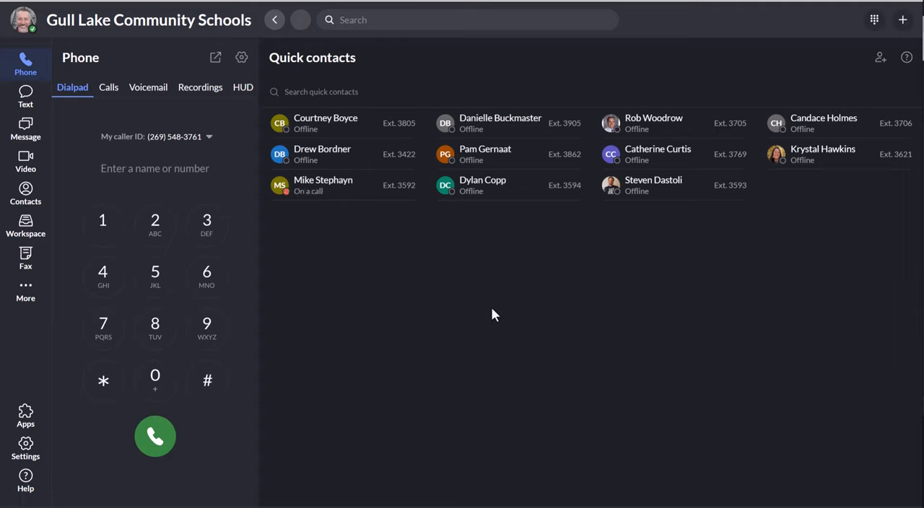
mouse_move(460, 328)
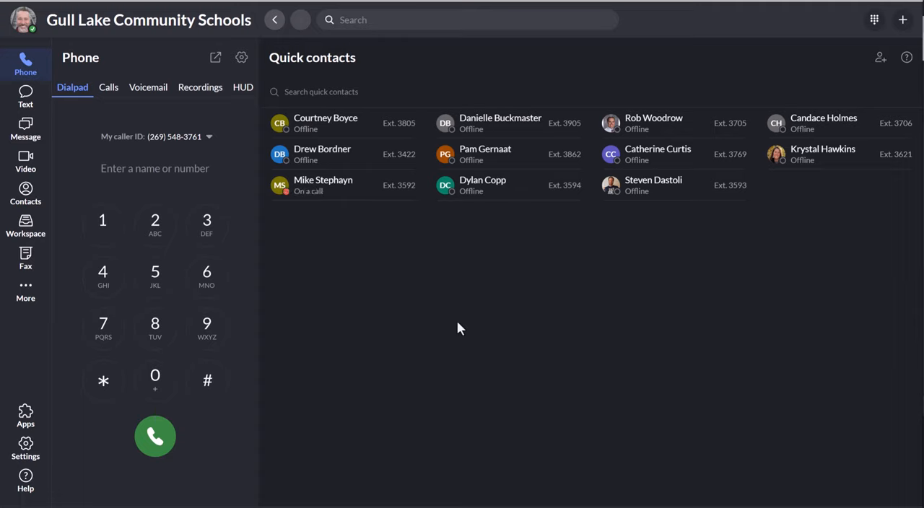
mouse_move(409, 325)
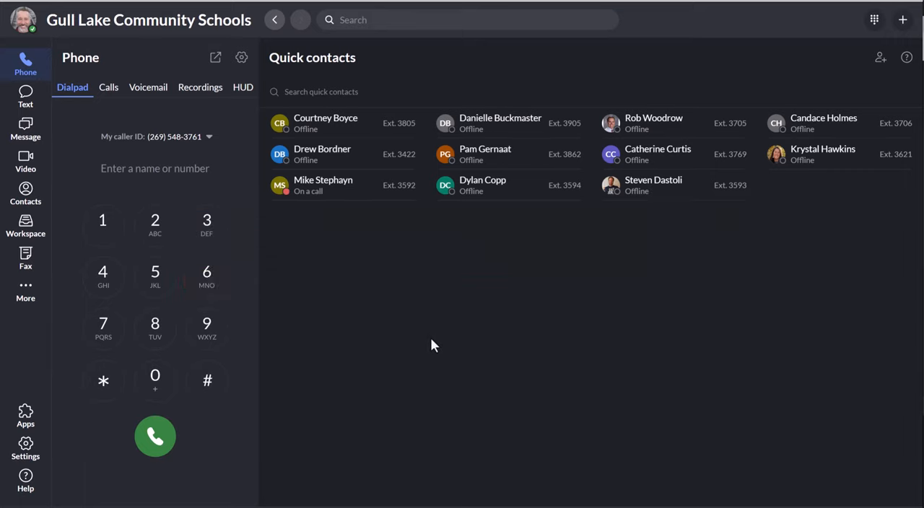
mouse_move(45, 145)
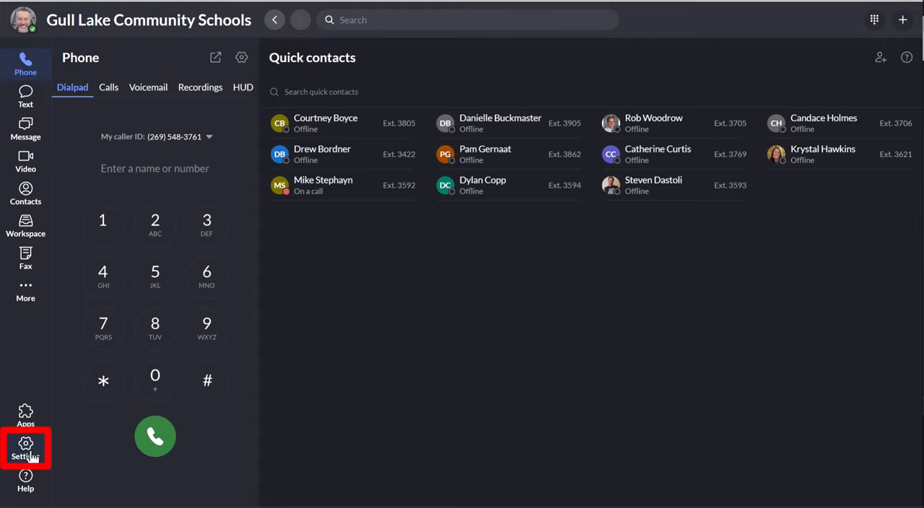
Open RingCentral's Phone settings from the Settings item in the left sidebar.
left_click(26, 446)
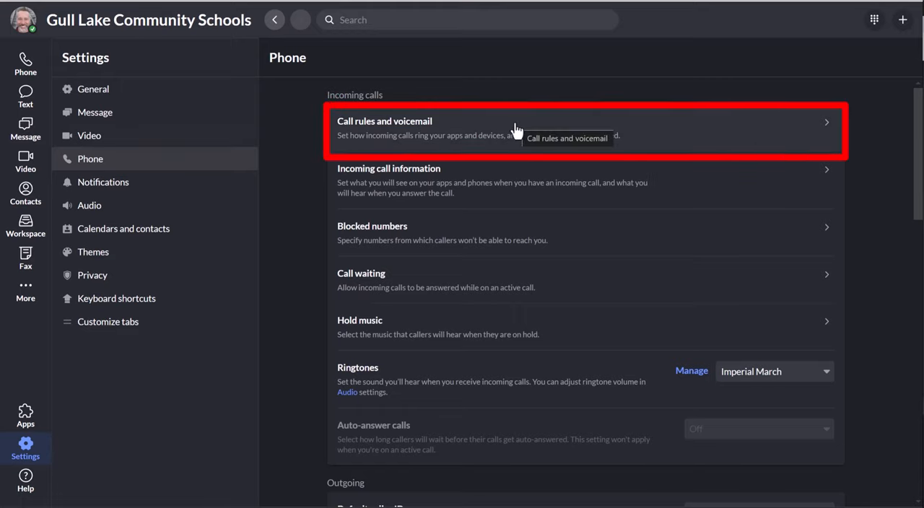
Go to 'Call rules and voicemail' under Incoming calls.
left_click(505, 130)
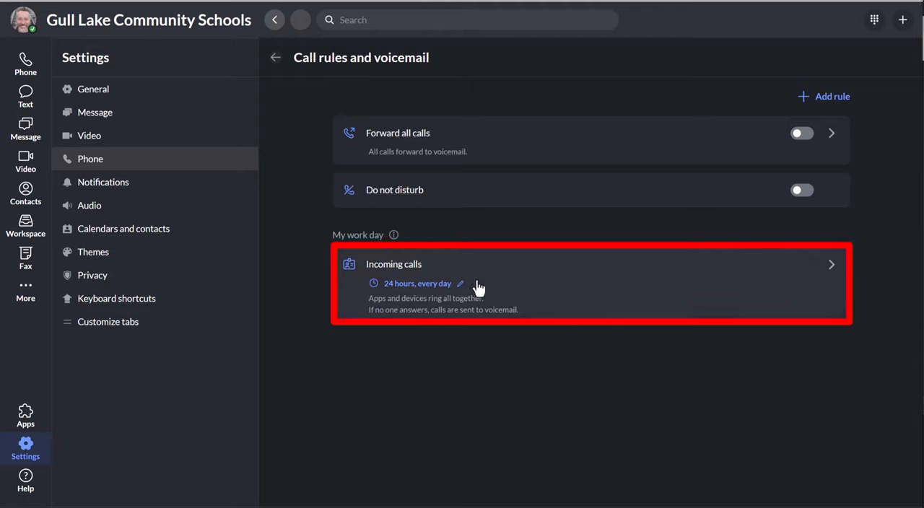
mouse_move(457, 278)
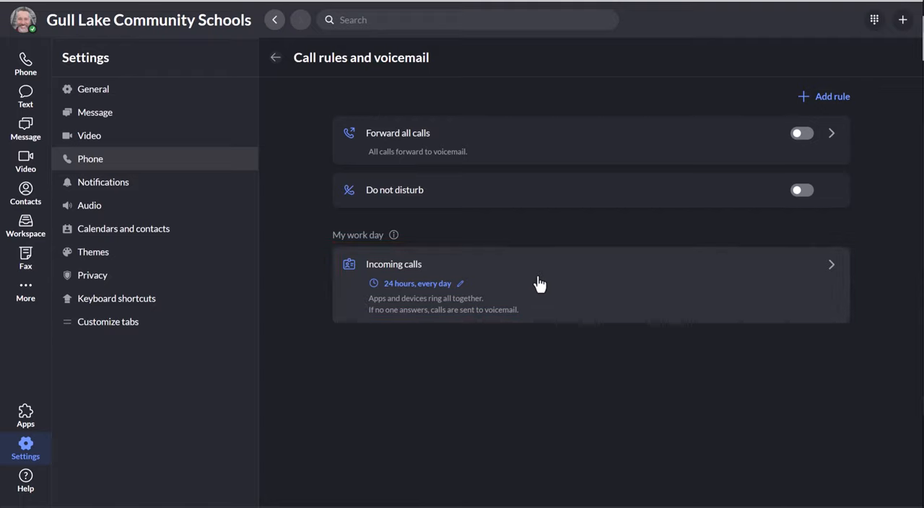
Open the My work day Incoming calls rule and scroll down to its Ring settings.
left_click(538, 282)
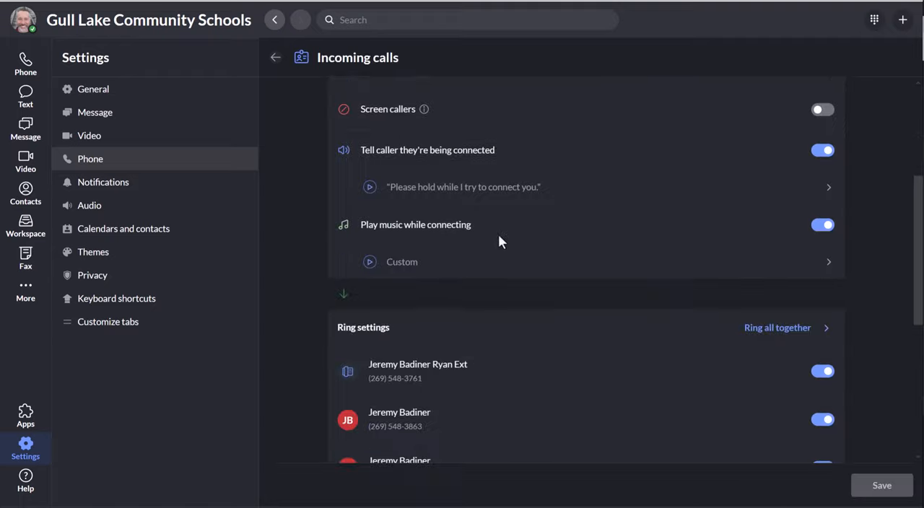
scroll("down", 3)
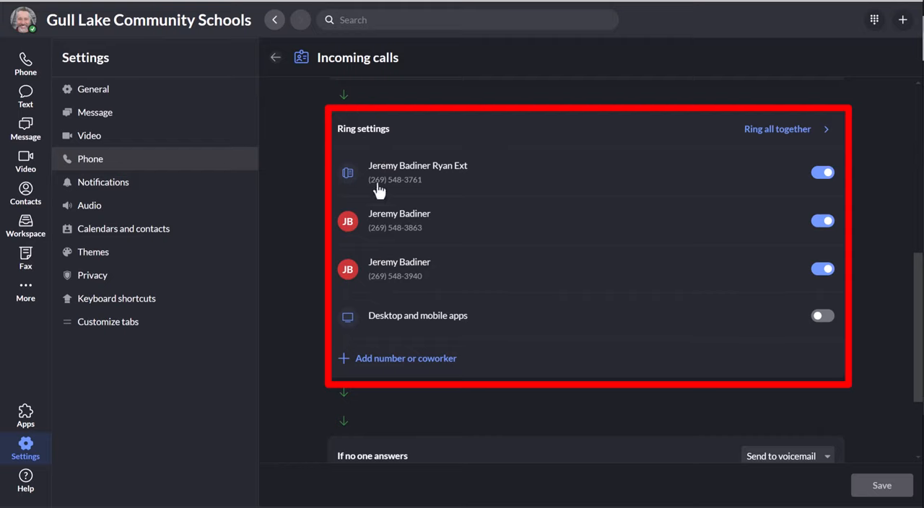
mouse_move(375, 272)
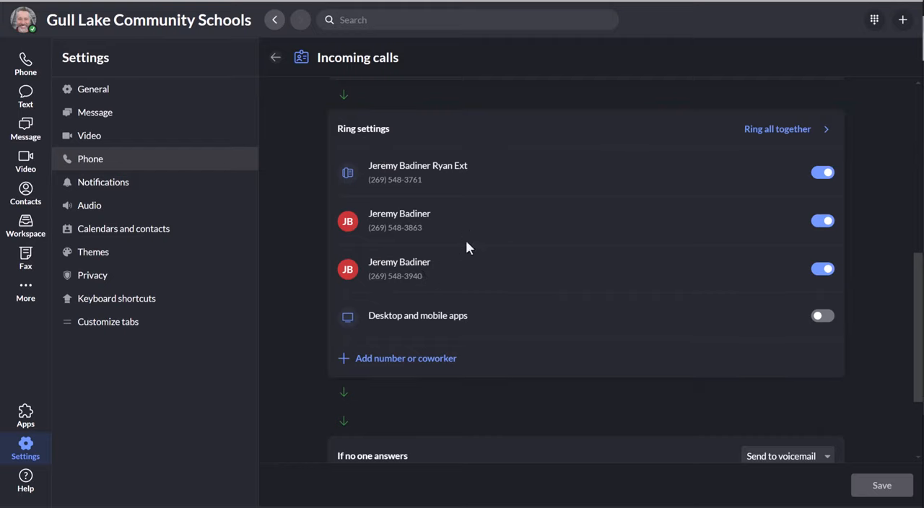
mouse_move(463, 203)
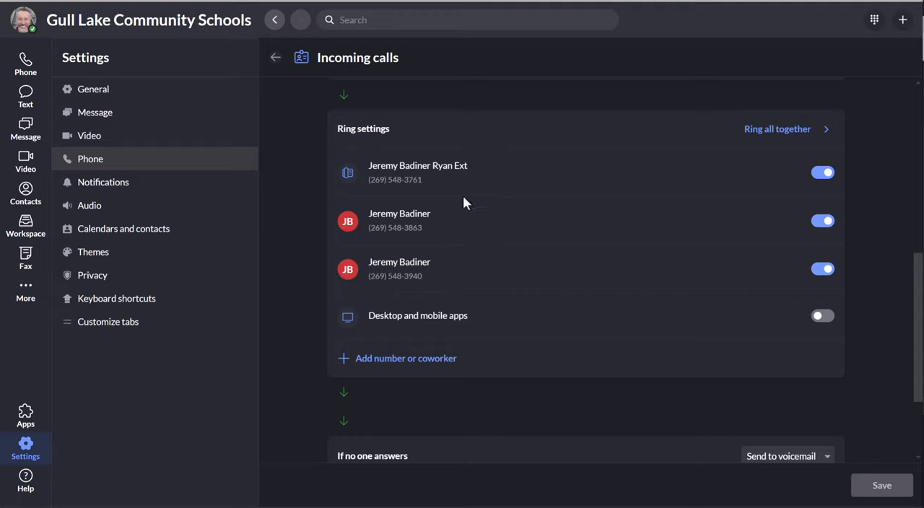
mouse_move(437, 243)
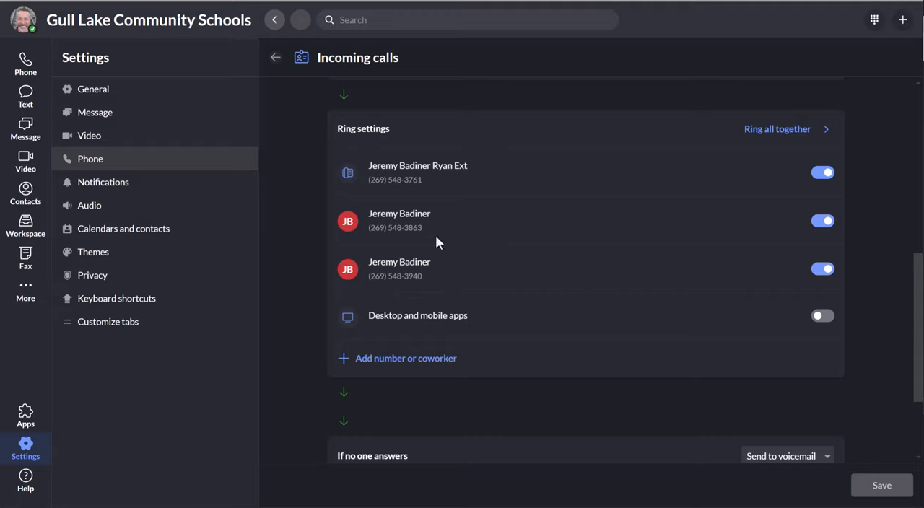
mouse_move(469, 182)
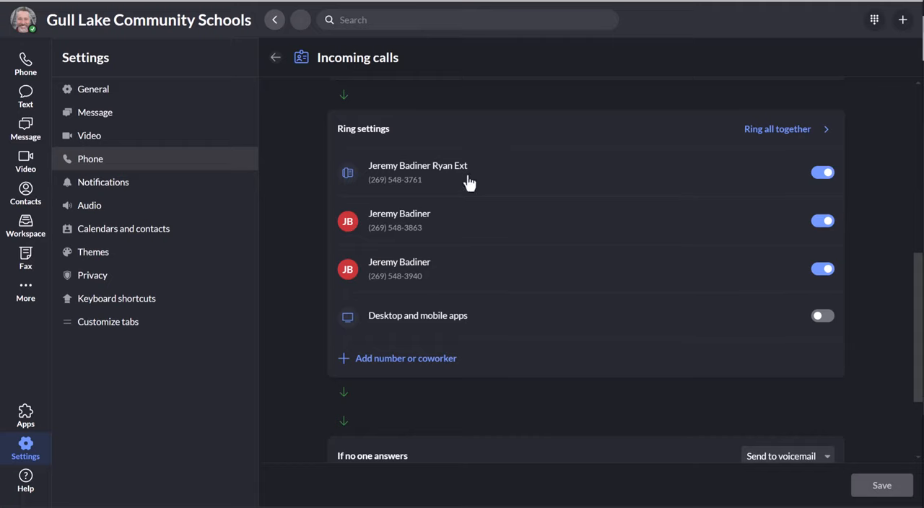
mouse_move(446, 195)
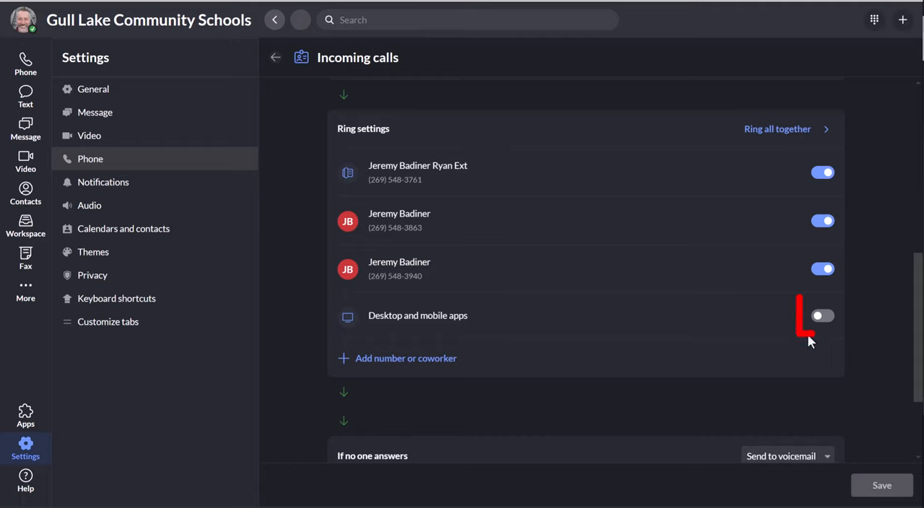
left_click(822, 315)
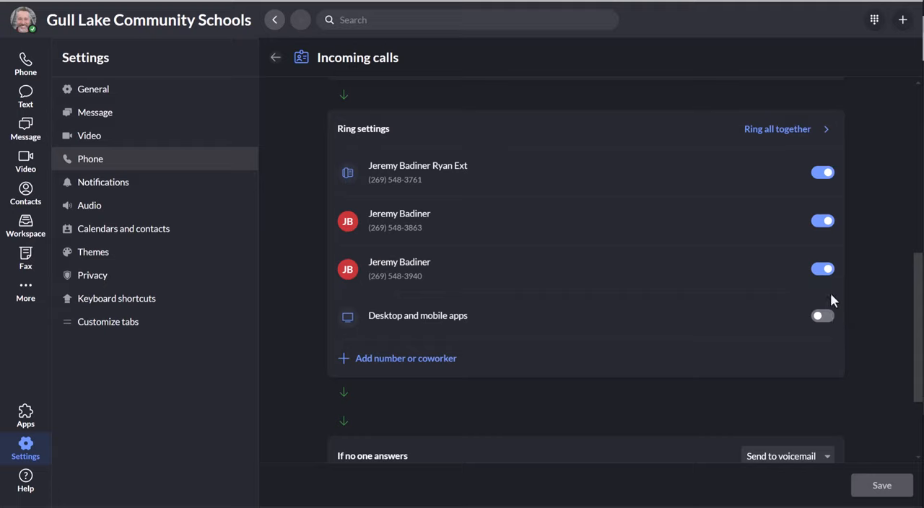
mouse_move(803, 329)
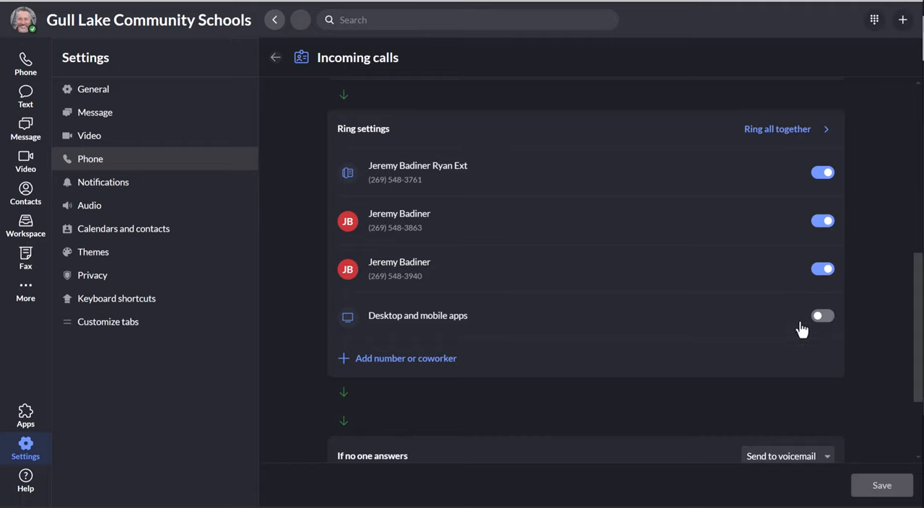
mouse_move(801, 331)
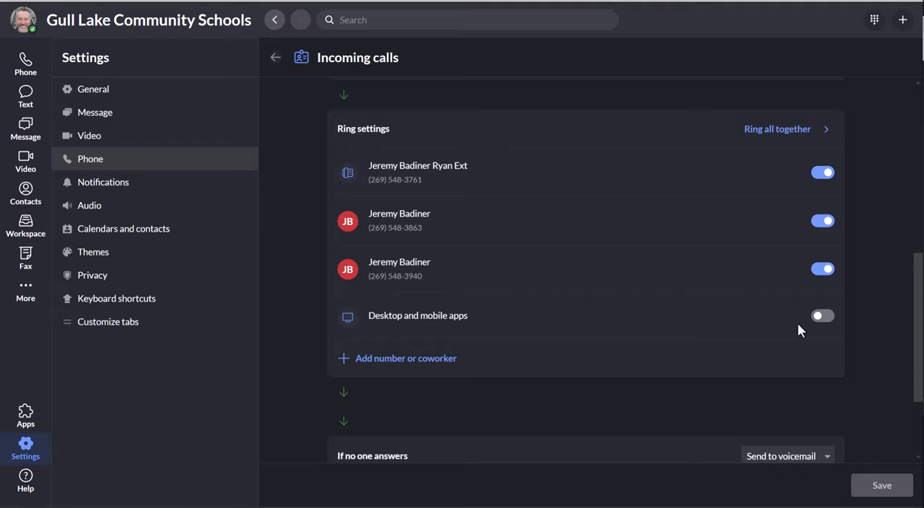
mouse_move(802, 331)
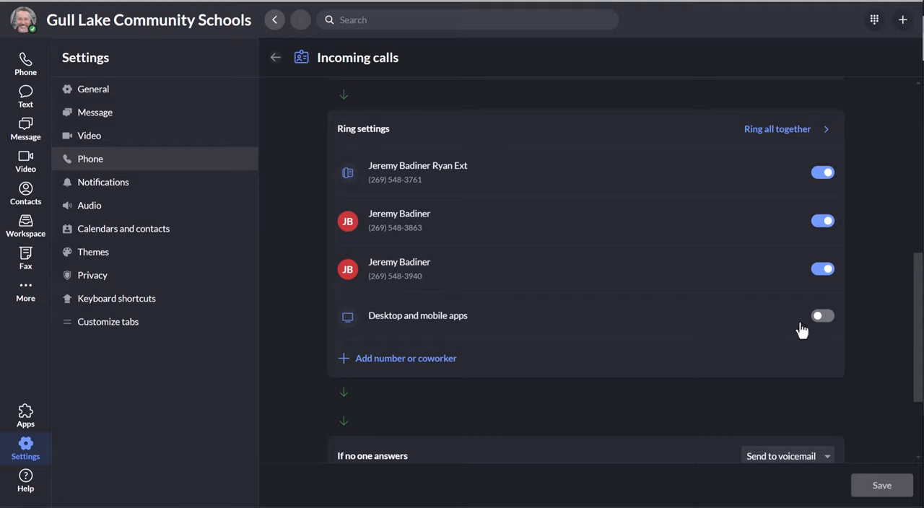
mouse_move(805, 329)
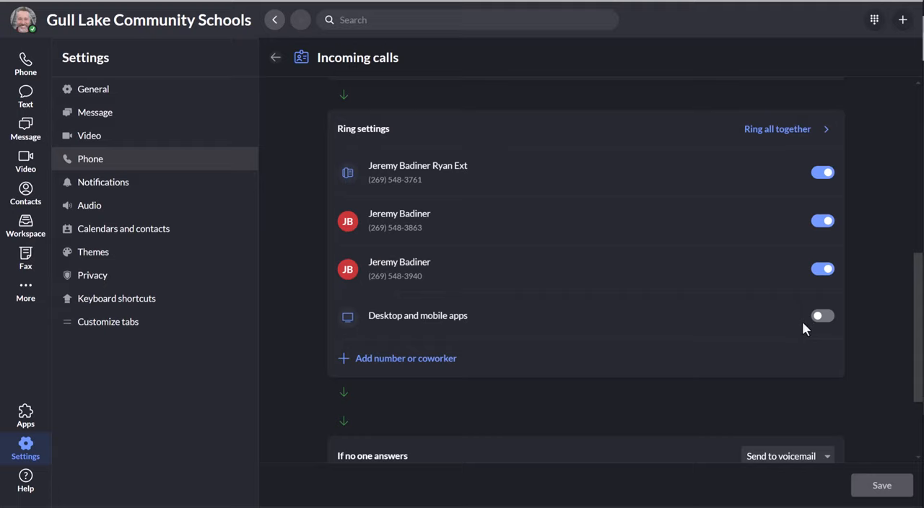
mouse_move(801, 332)
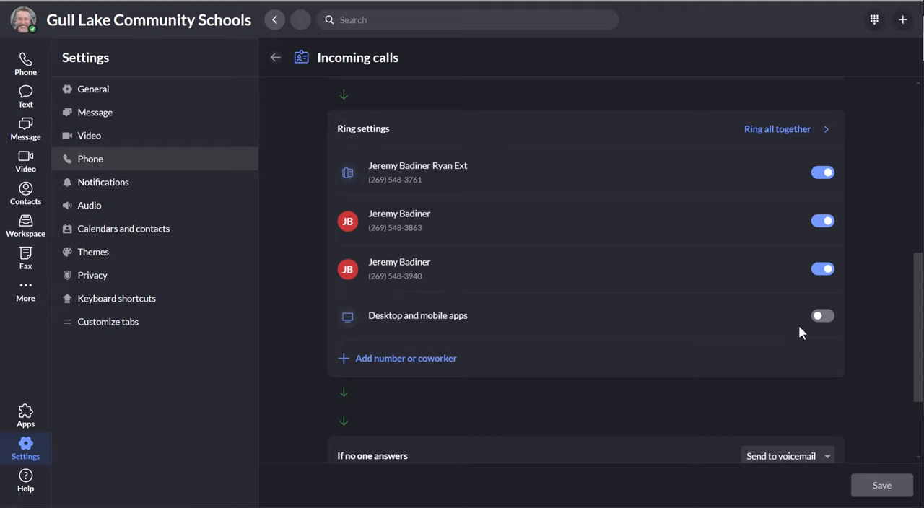
mouse_move(776, 310)
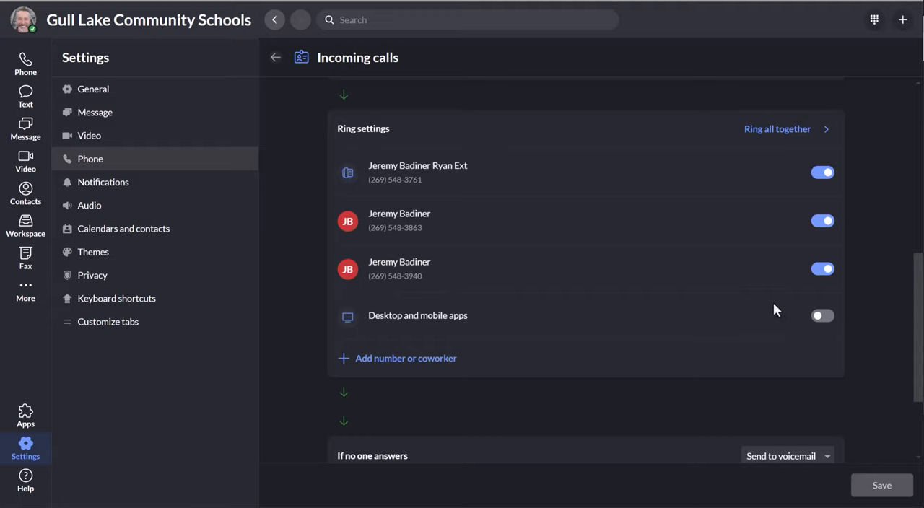
mouse_move(840, 325)
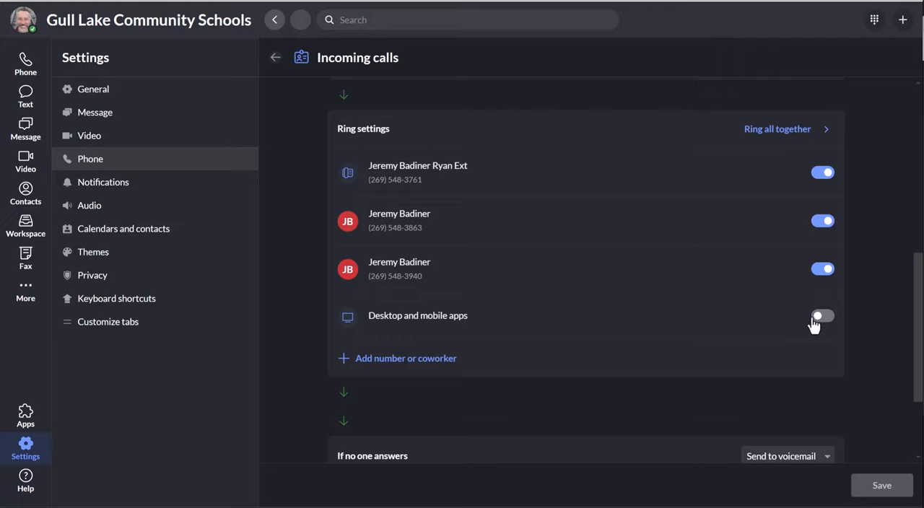
mouse_move(806, 327)
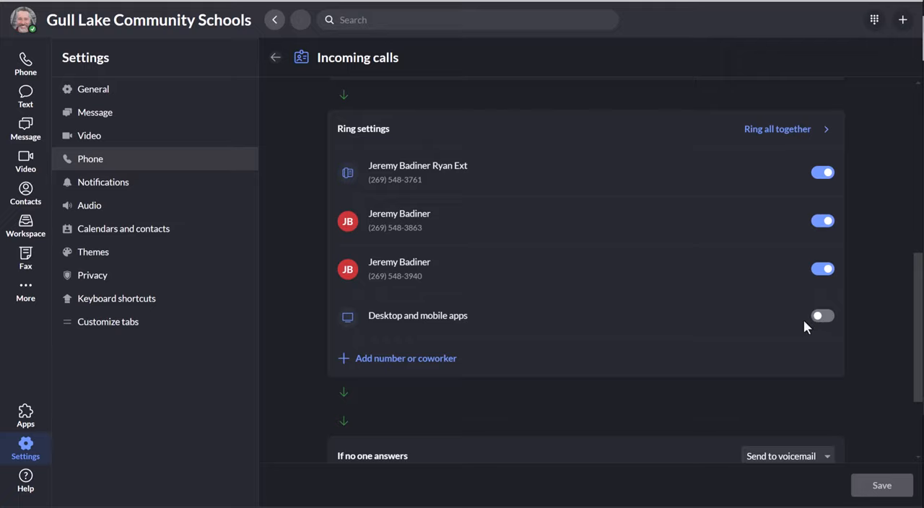